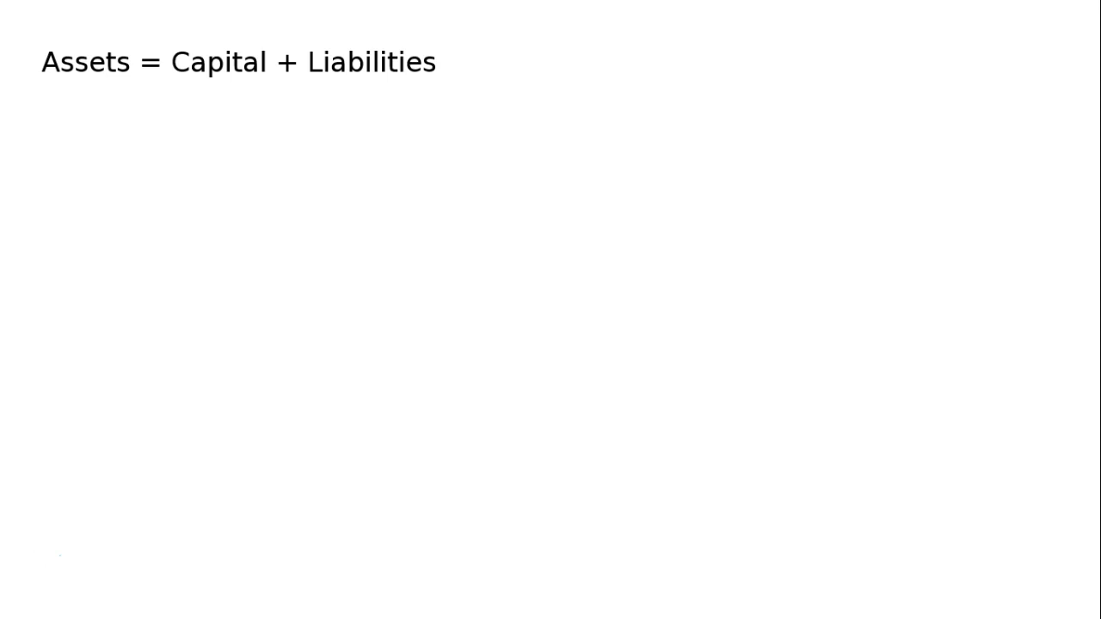
text(= Opening Capital + Revenue – Expenses + Creditors)
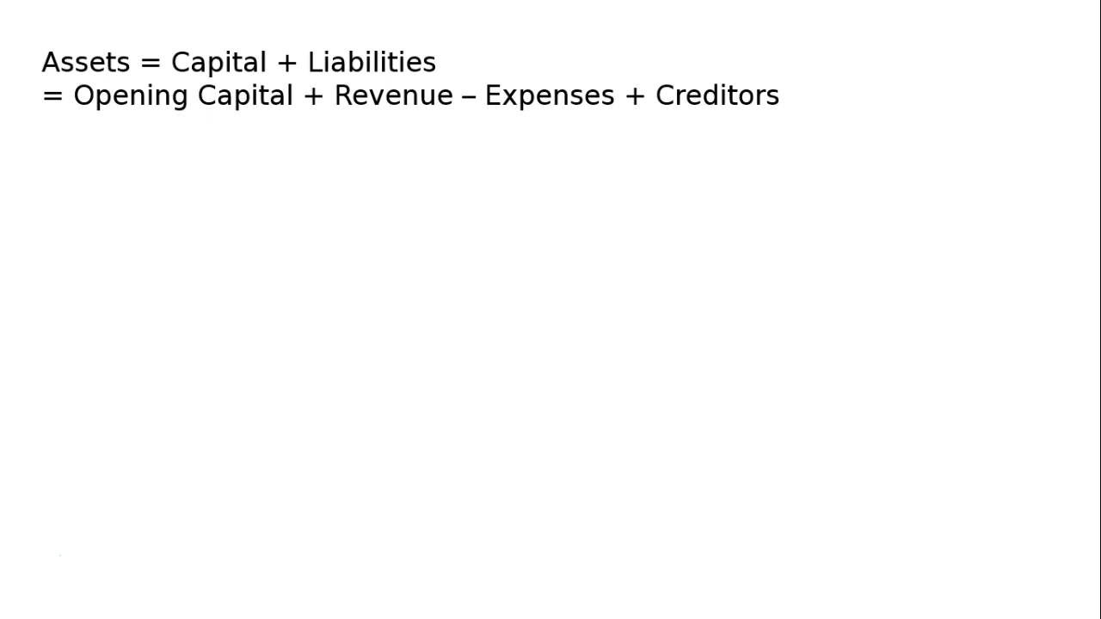
text(= ₹ 40,000 + ₹ 50,000 - ₹ 40,000 + ₹ 25,000)
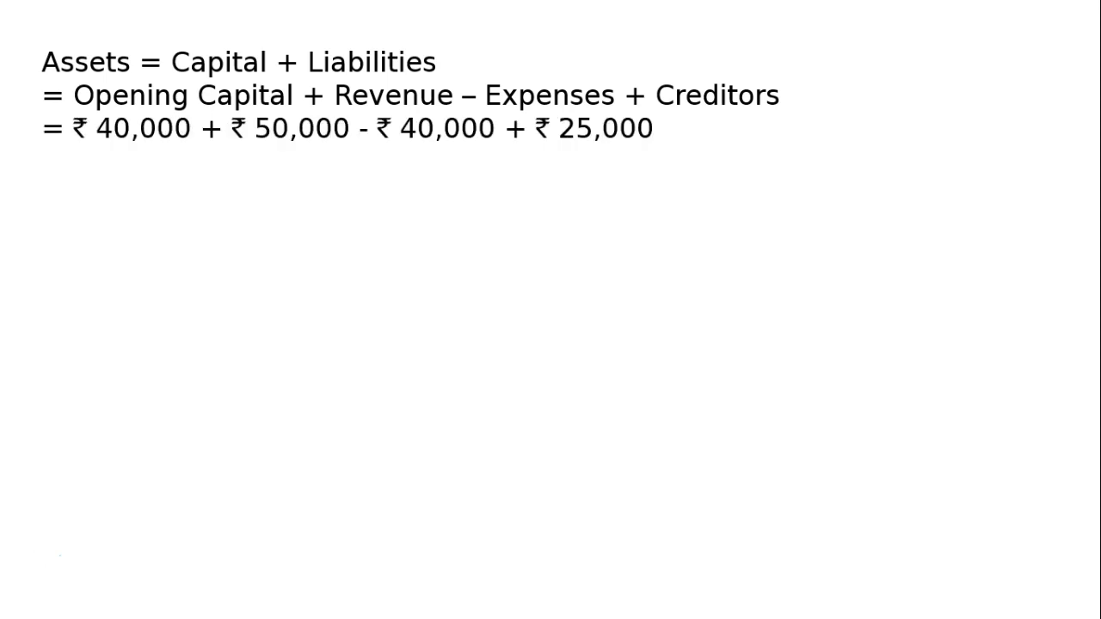